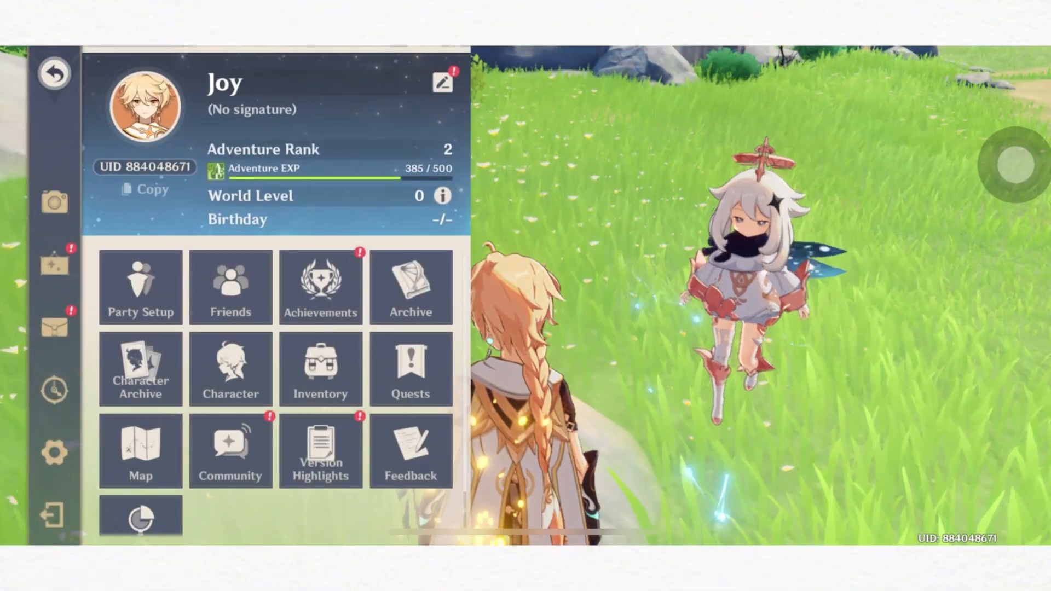
# Step: Open the Paimon menu, go to Settings and show the Graphics page
pyautogui.click(54, 74)
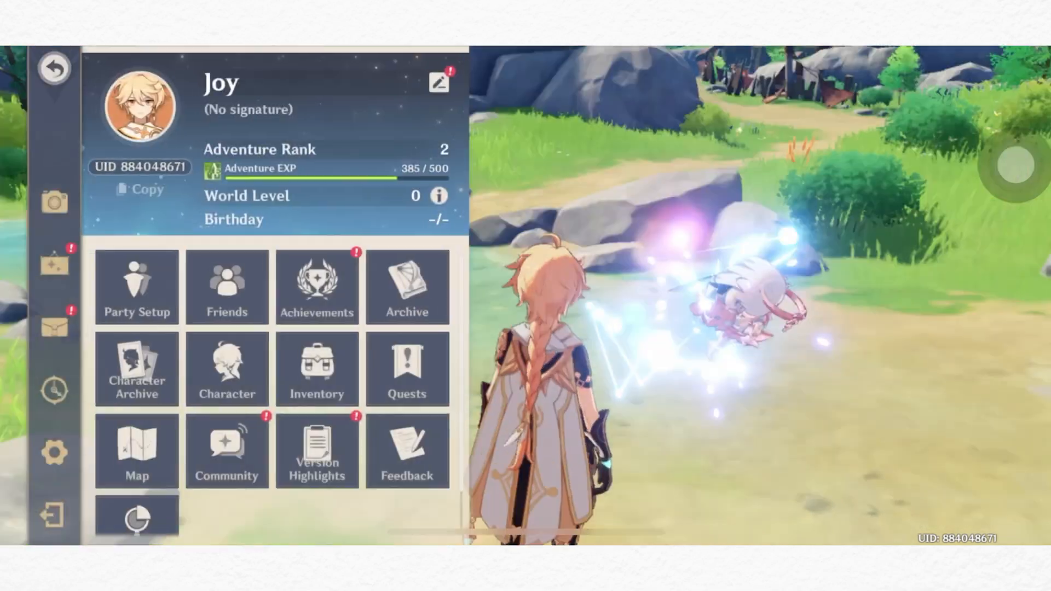
pyautogui.click(52, 448)
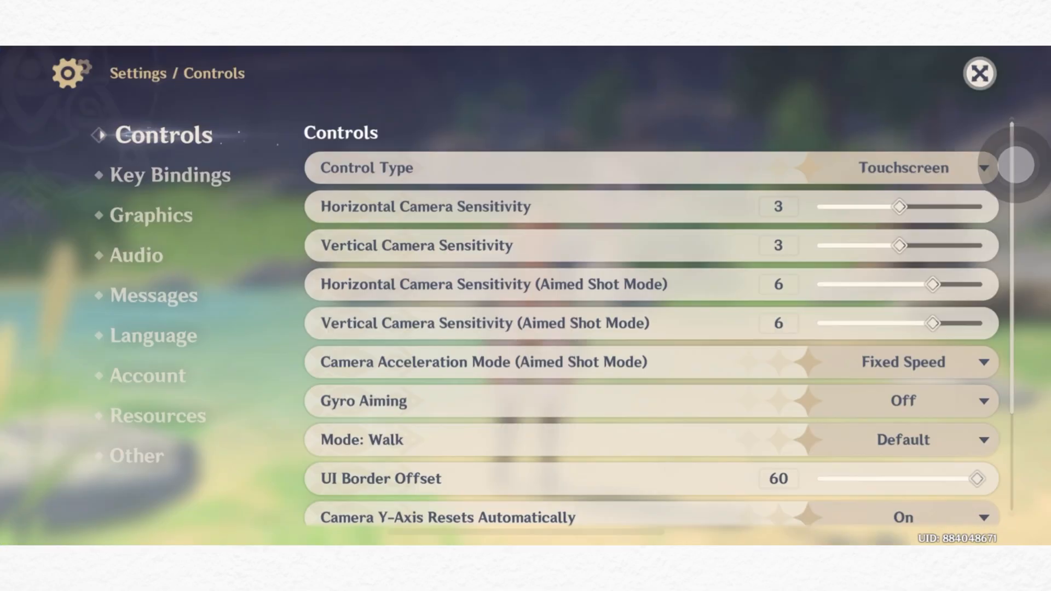
pyautogui.click(151, 215)
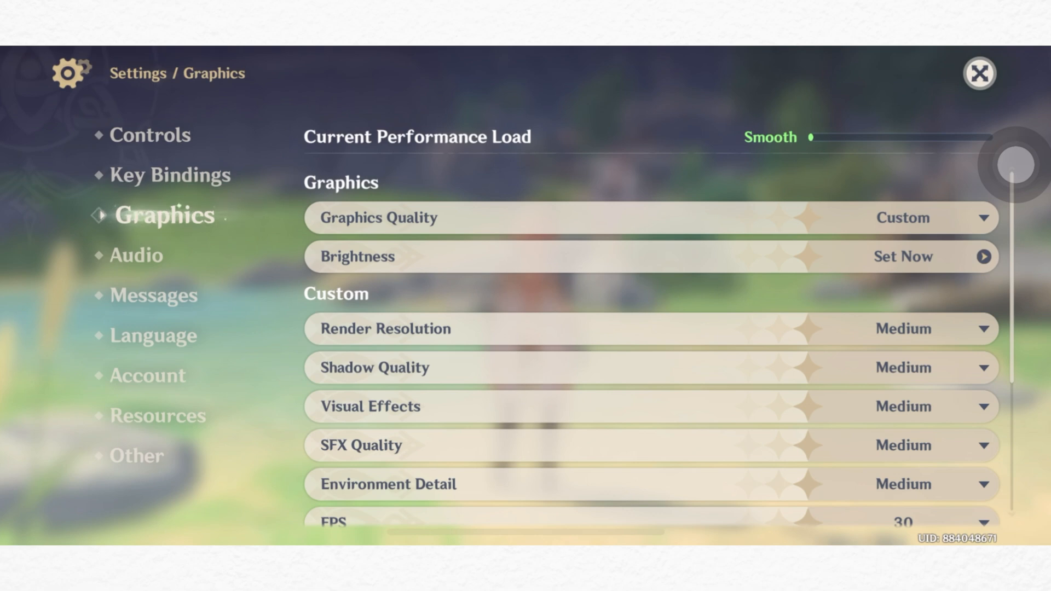
# Step: Change the Graphics Quality preset from Custom to Highest
pyautogui.click(982, 218)
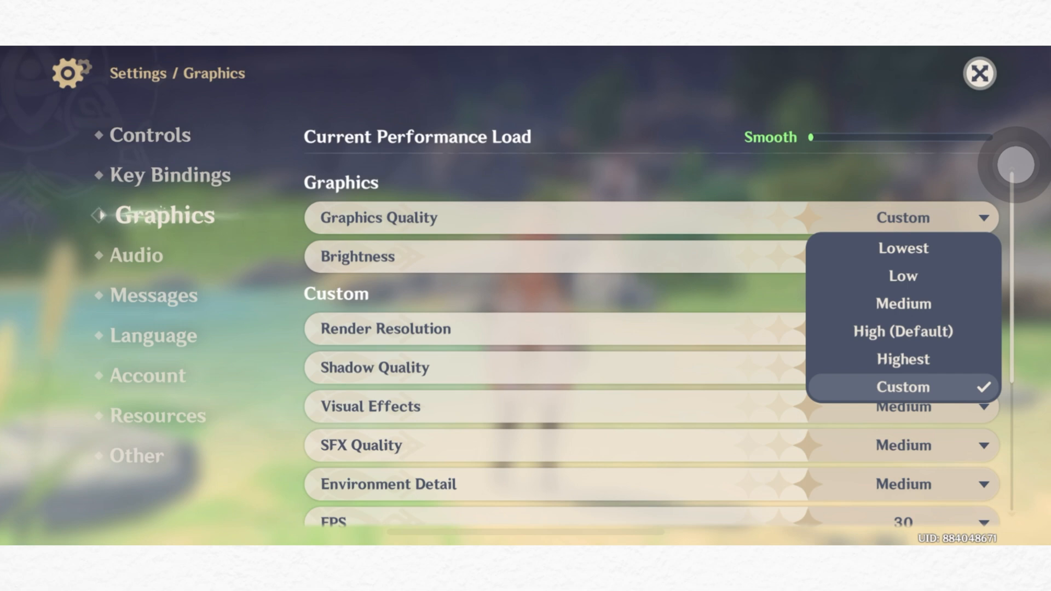
pyautogui.click(902, 359)
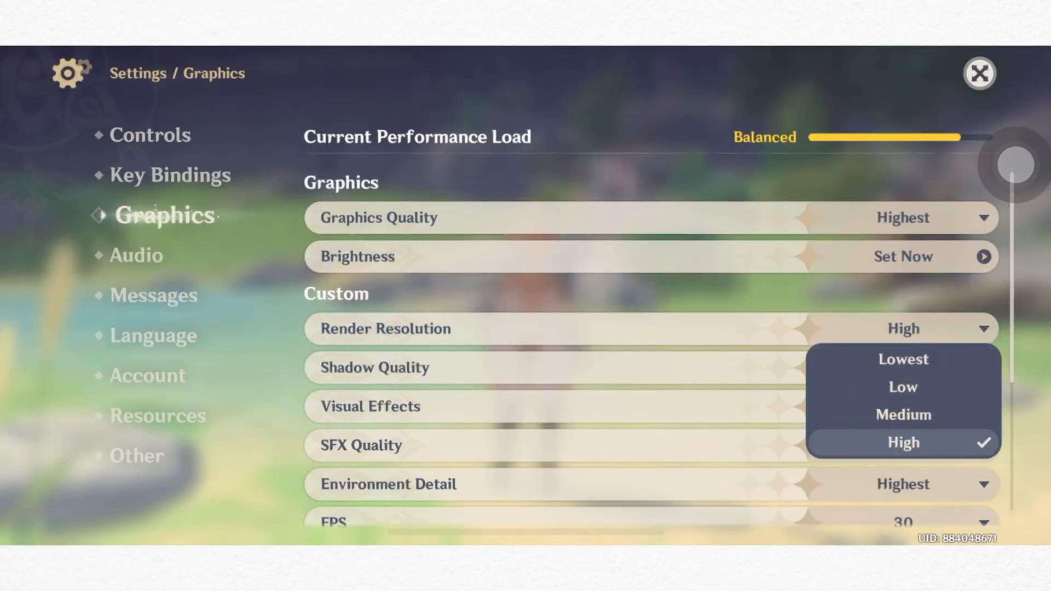
# Step: Keep Render Resolution at High before restarting the game to its start screen
pyautogui.click(902, 442)
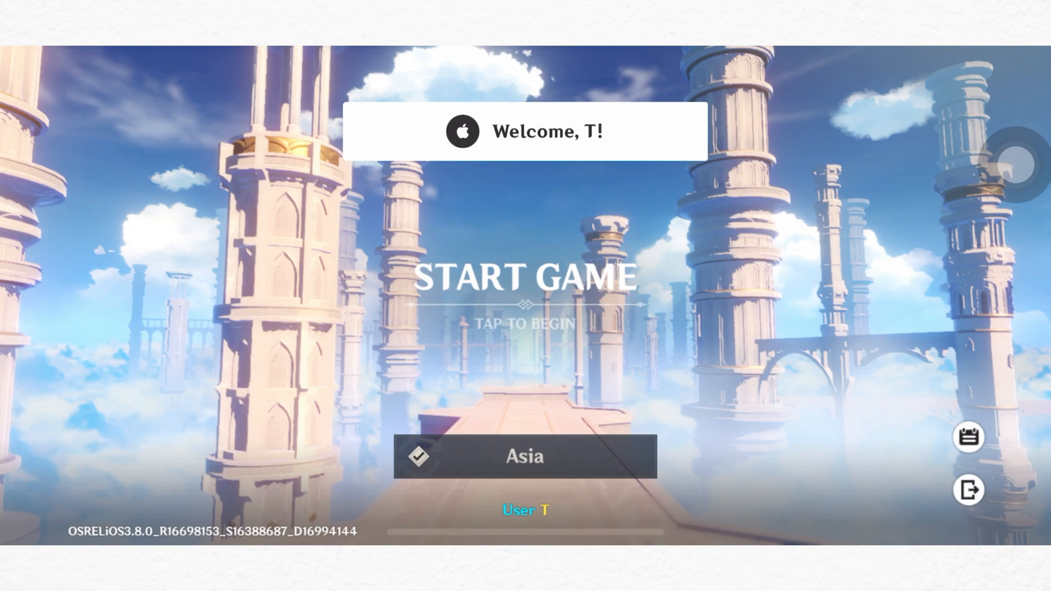
# Step: Dismiss the welcome banner and tap to begin loading into the world on the Asia server
pyautogui.click(524, 280)
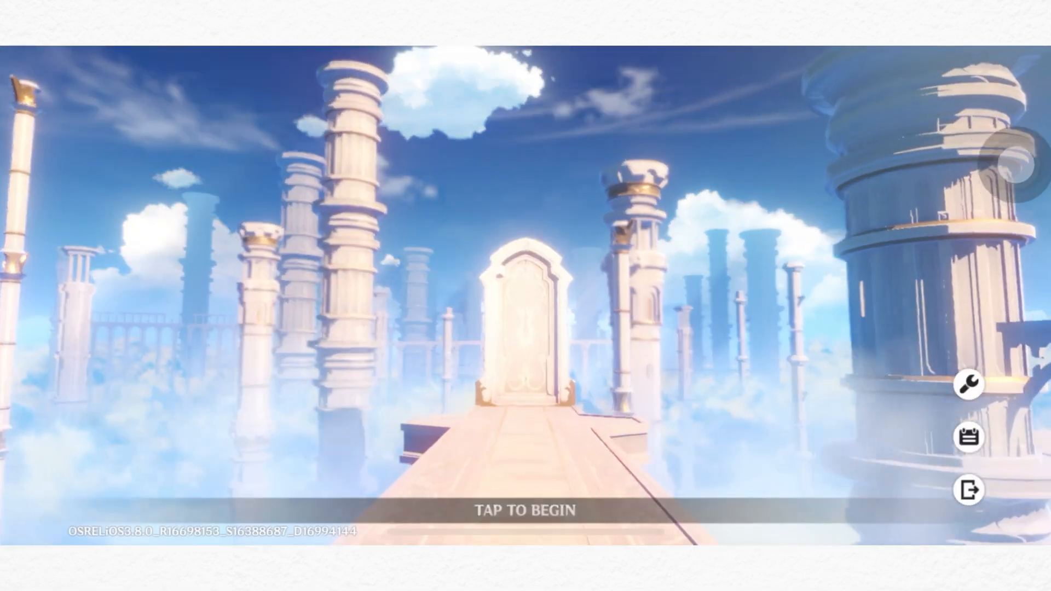
pyautogui.click(525, 509)
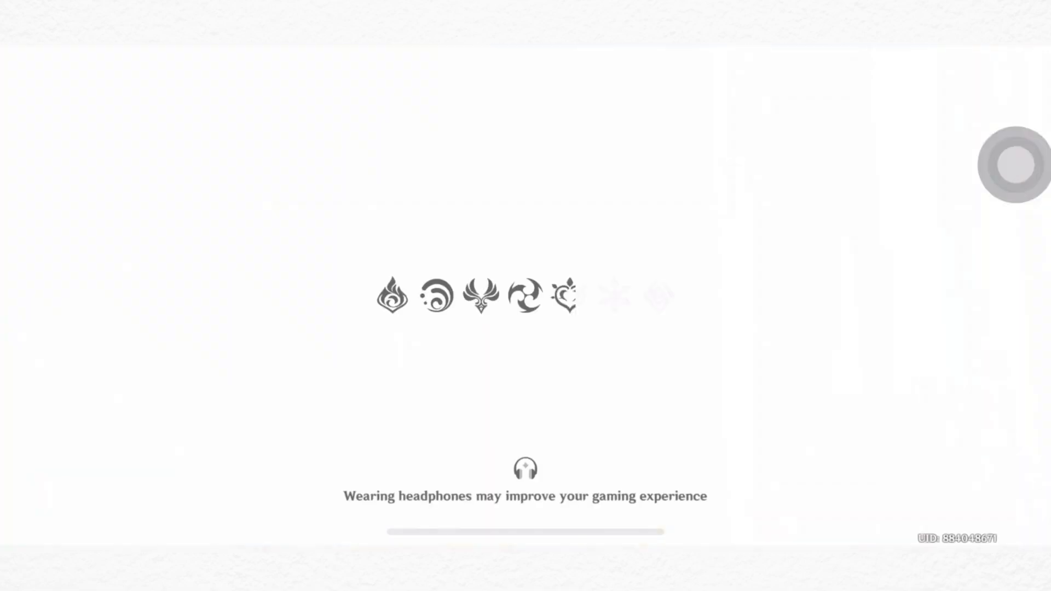